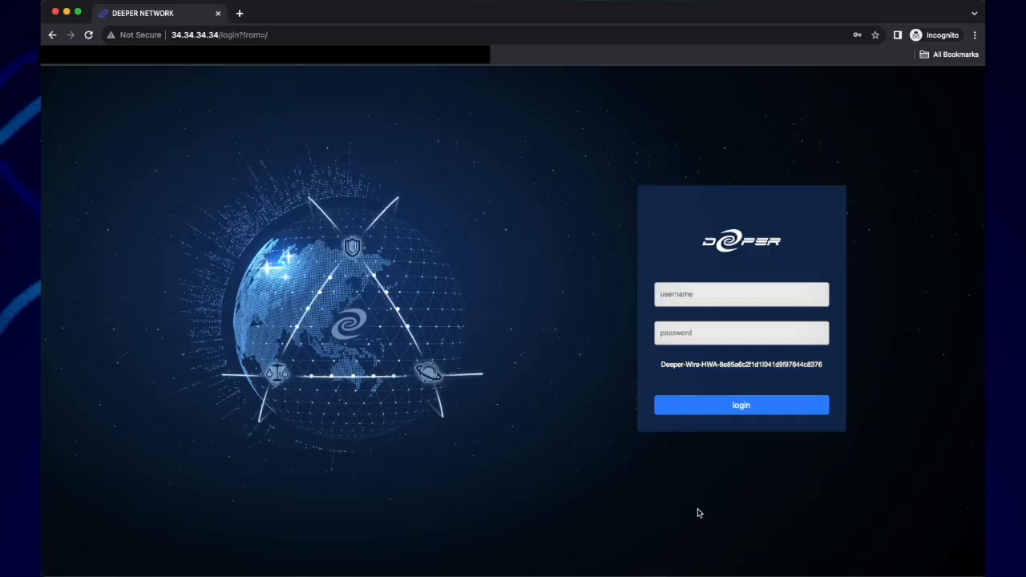
mouse_move(722, 499)
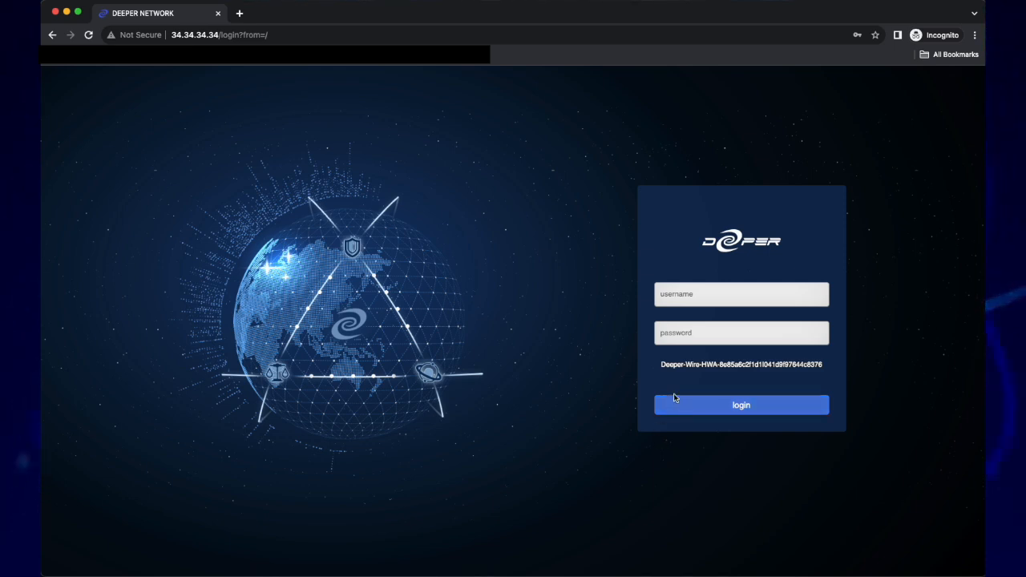
Step: Sign in with the saved credentials and open App Relocator listing video streaming apps
click(740, 294)
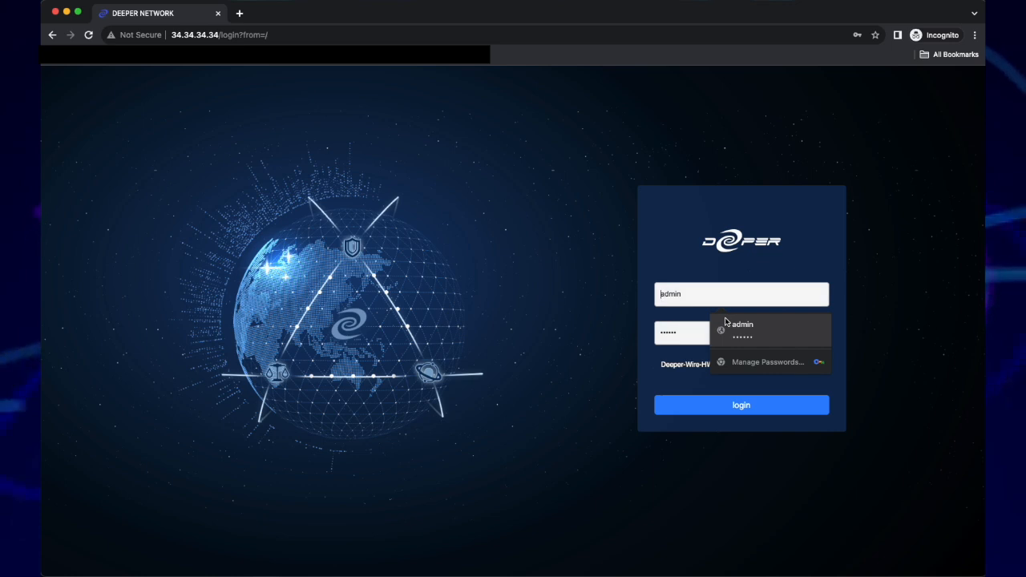
click(740, 405)
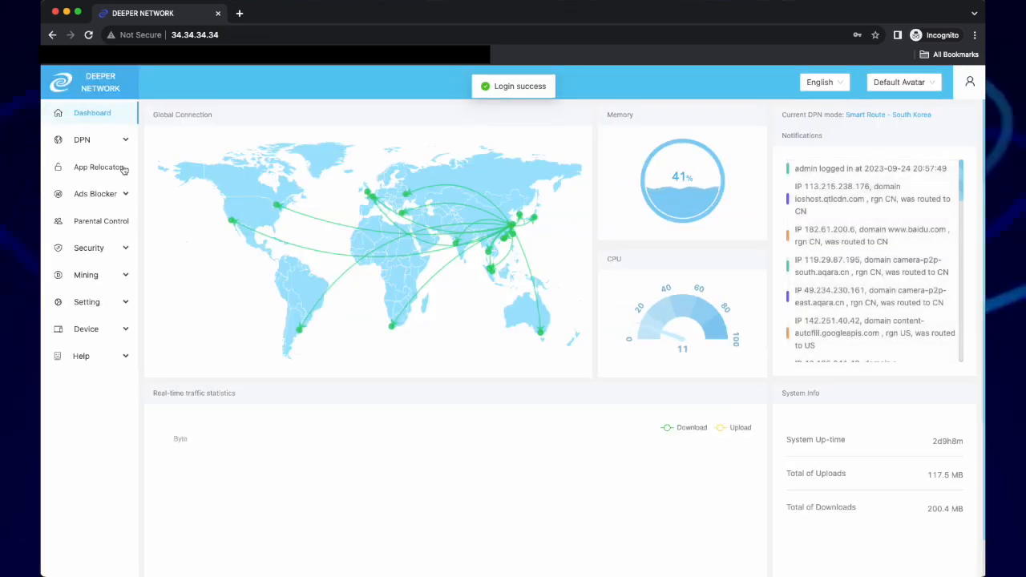
click(94, 167)
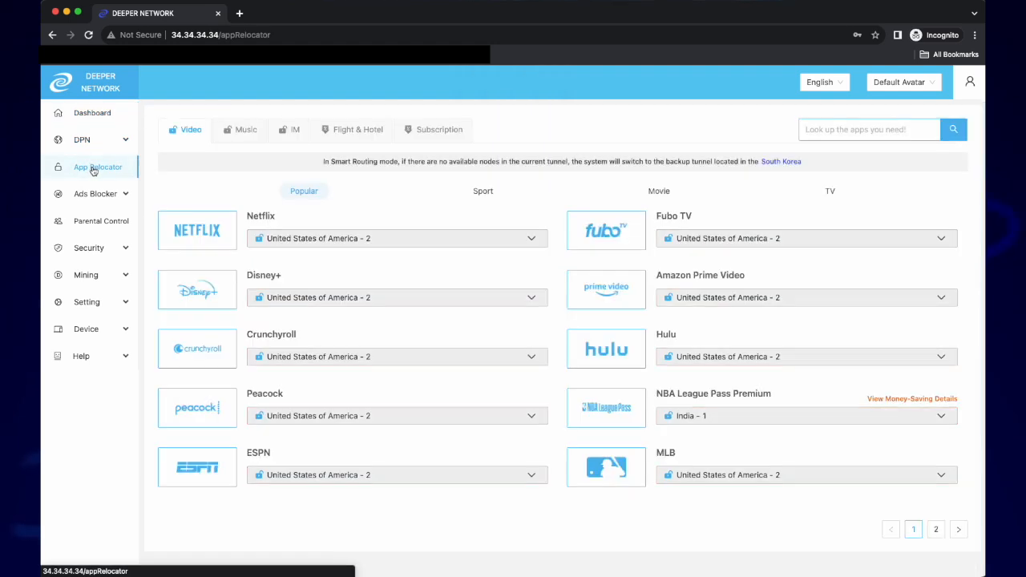
mouse_move(189, 192)
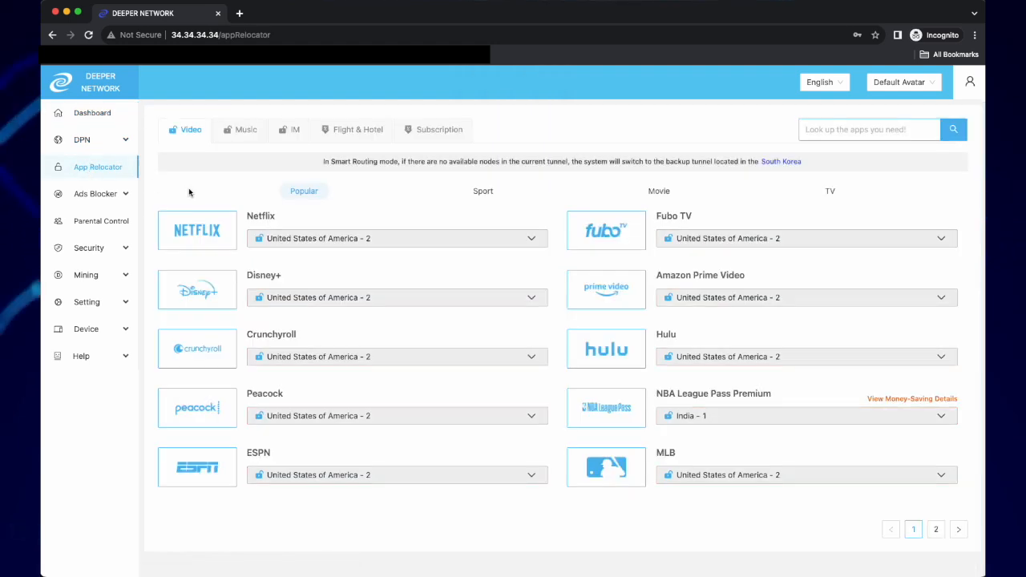
mouse_move(307, 246)
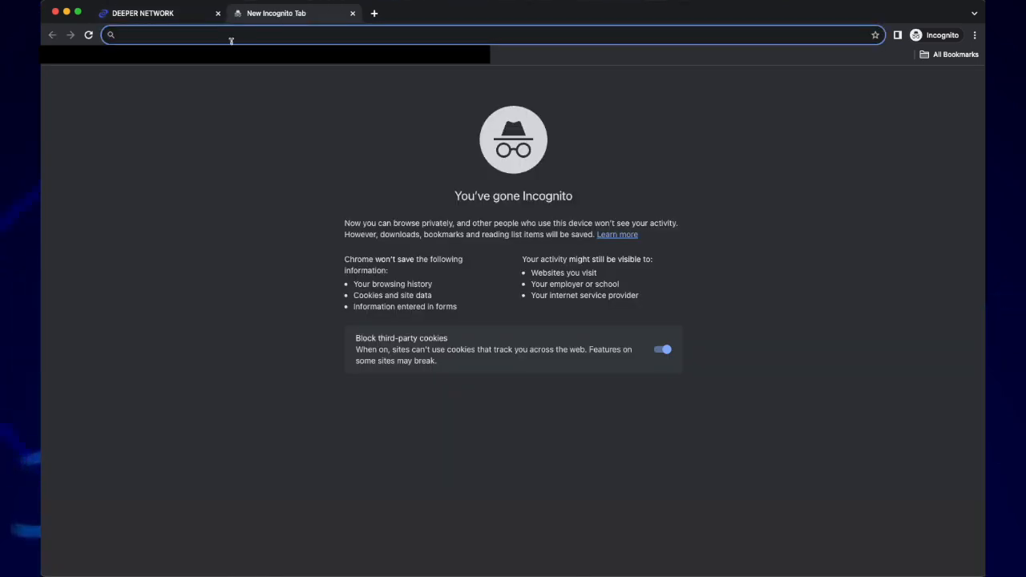
Step: Run a Fast.com speed test in a new tab, pause at 7.0 Mbps, and return to the dashboard
text(fast.com)
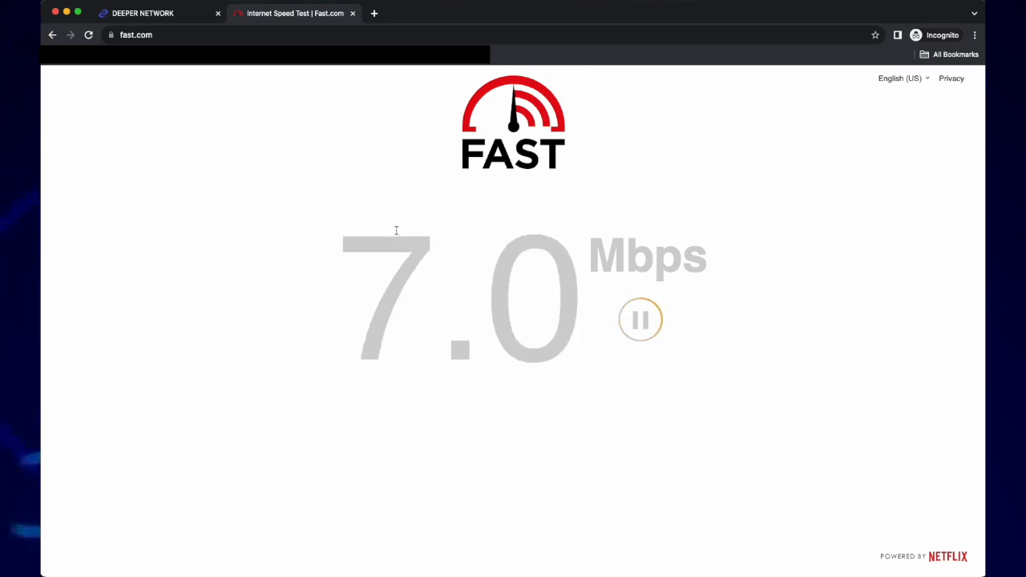
click(640, 320)
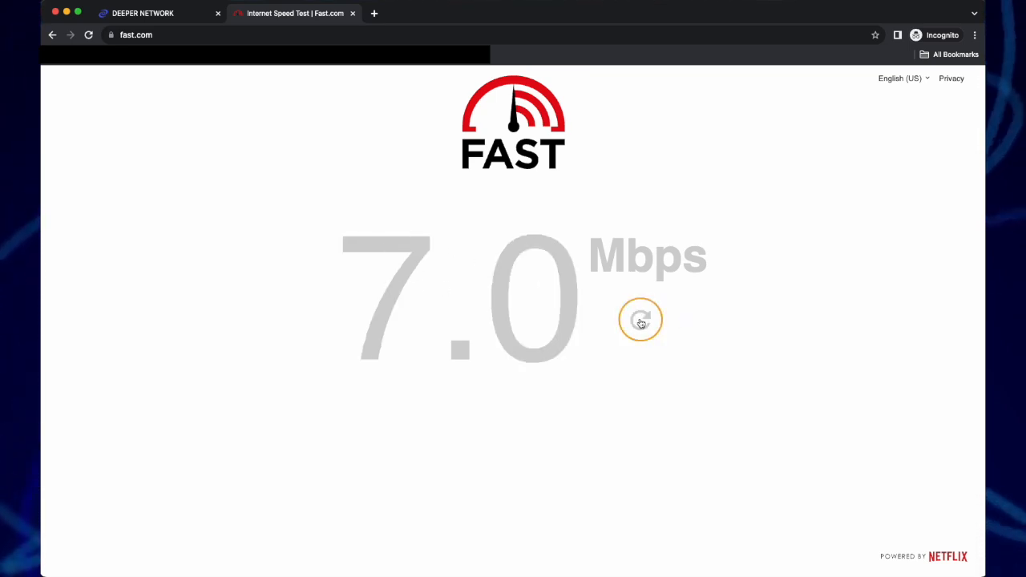
click(148, 13)
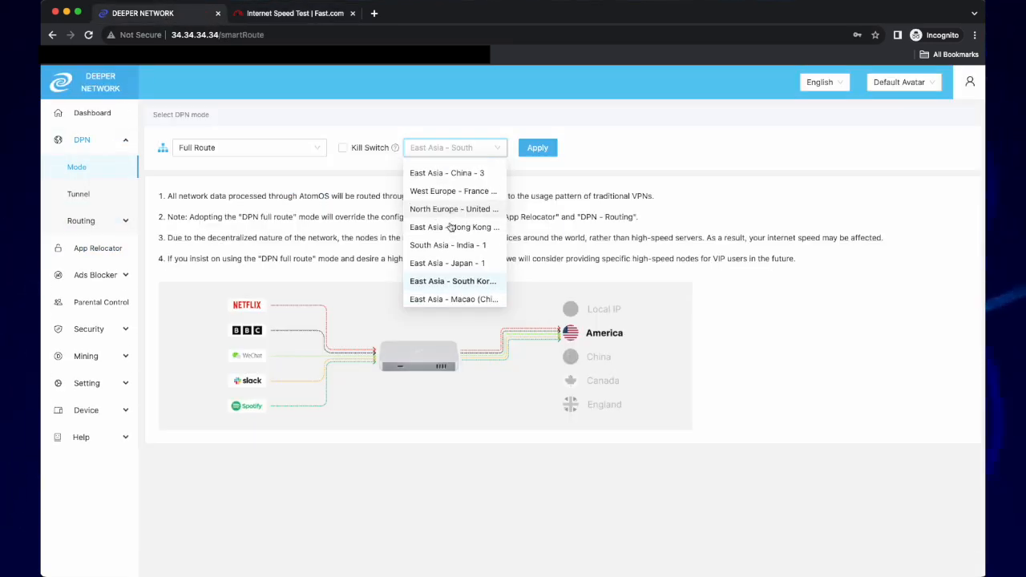
Step: Switch the Full Route region to East Asia - Japan - 1 and apply
click(448, 262)
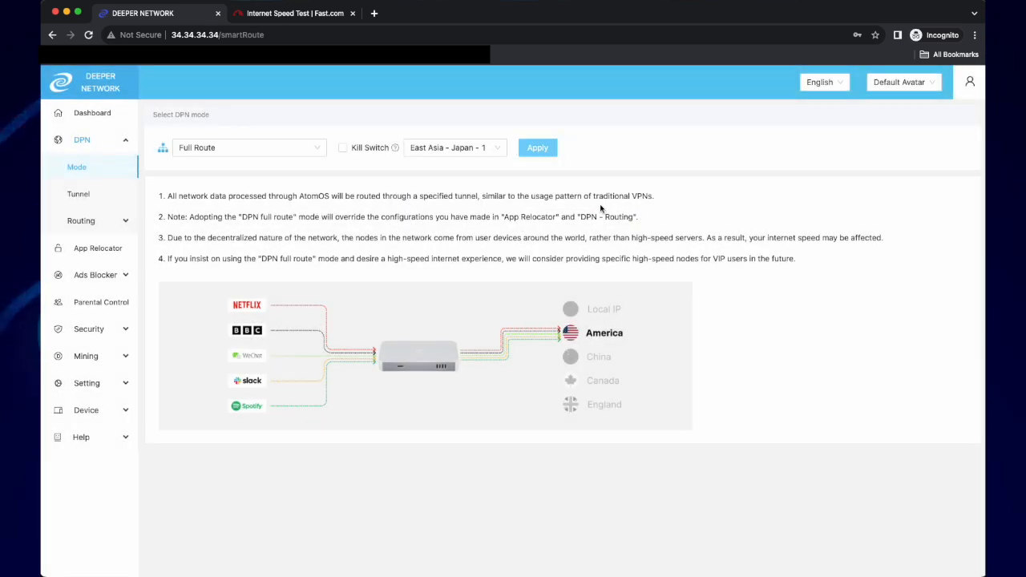
click(306, 13)
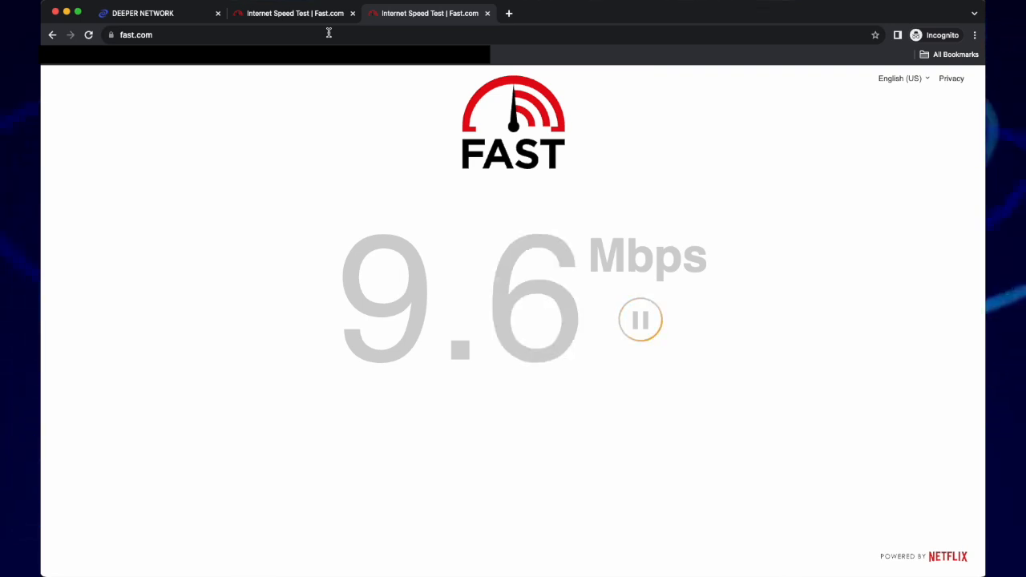
Step: After the 9.6 Mbps Fast.com result, return to the dashboard and open the Full Route region list
click(153, 13)
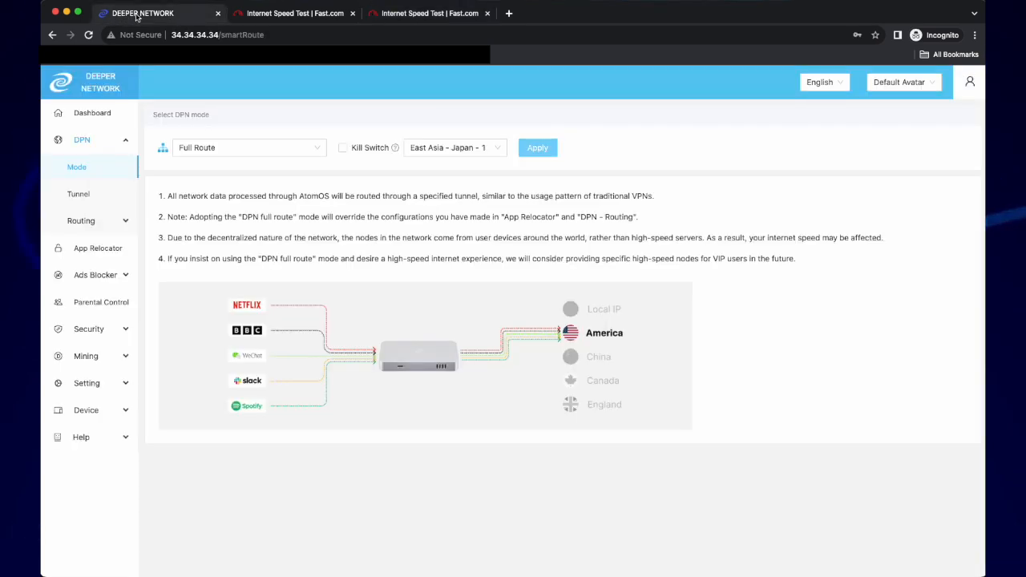
click(454, 148)
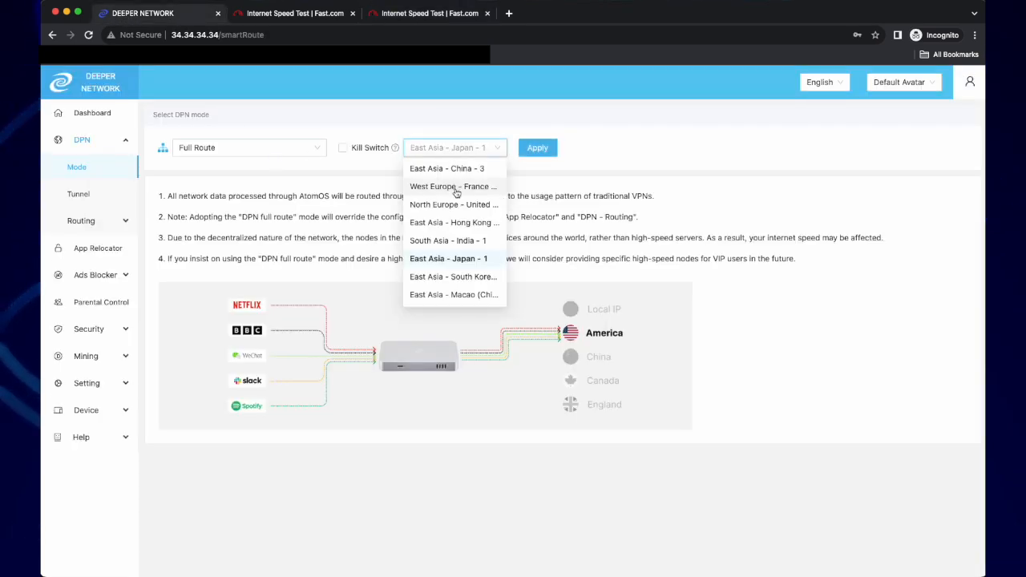